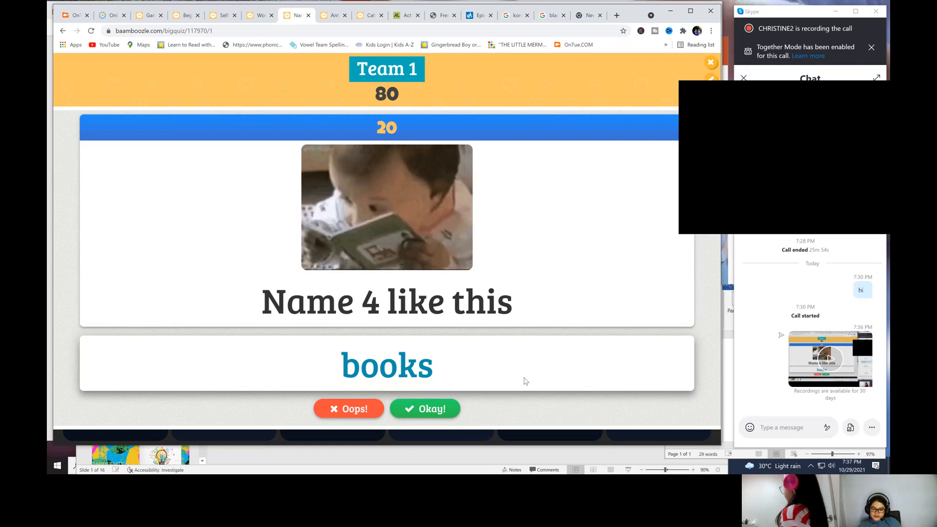
Step: Accept Team 1's books, transport and exercises answers, reaching 145 points
left_click(424, 409)
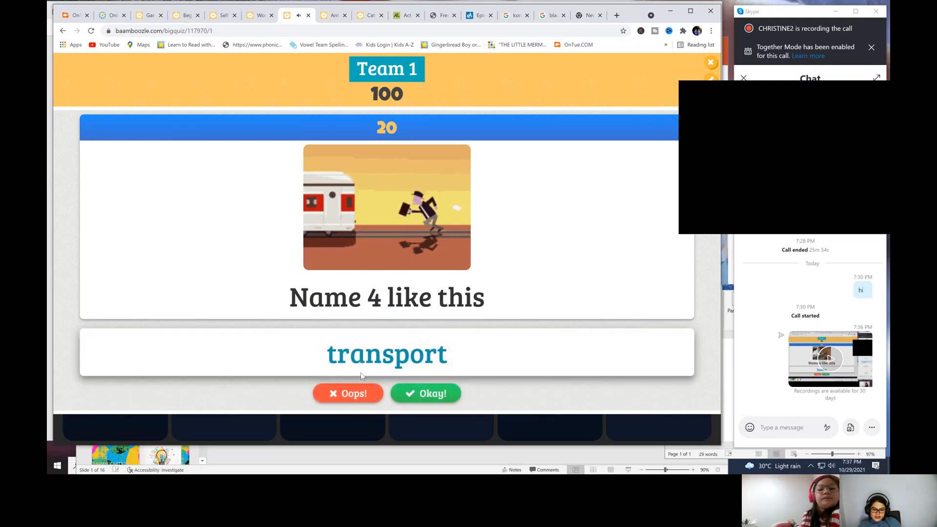
double_click(387, 352)
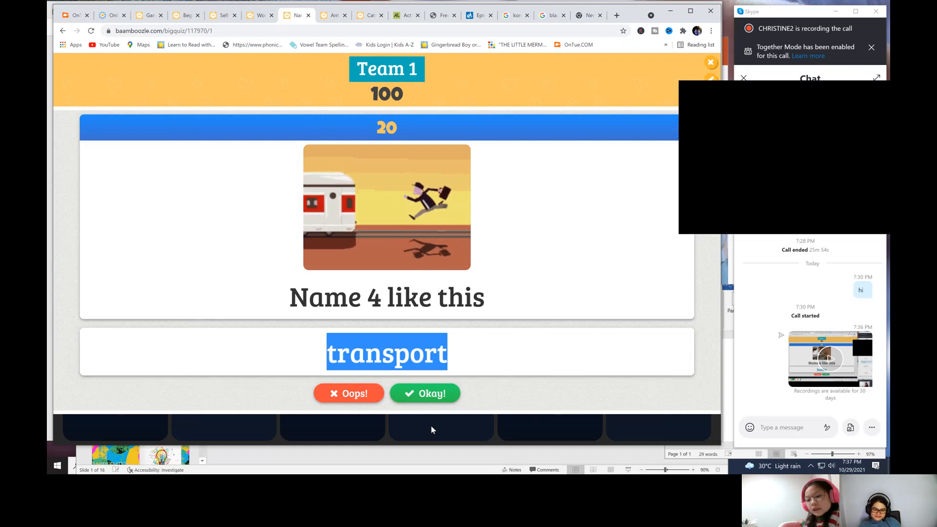
left_click(424, 393)
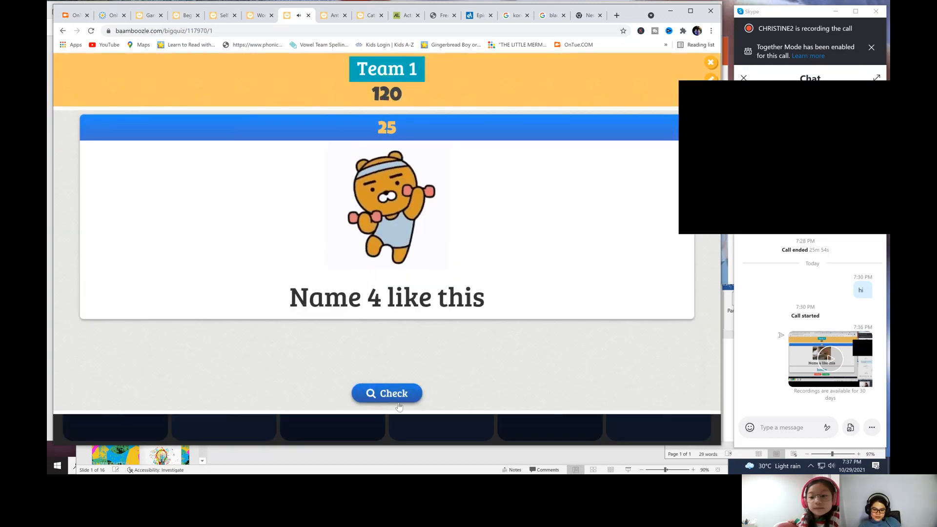
left_click(387, 393)
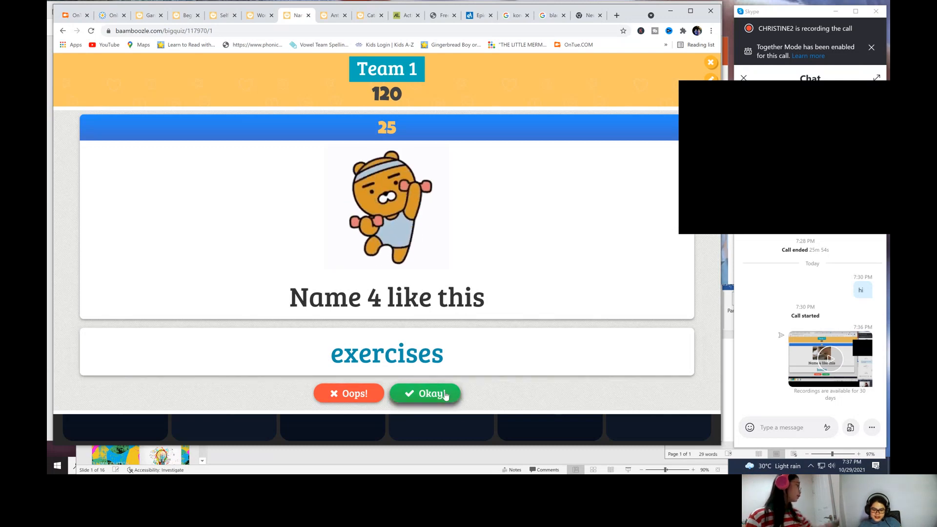
left_click(425, 393)
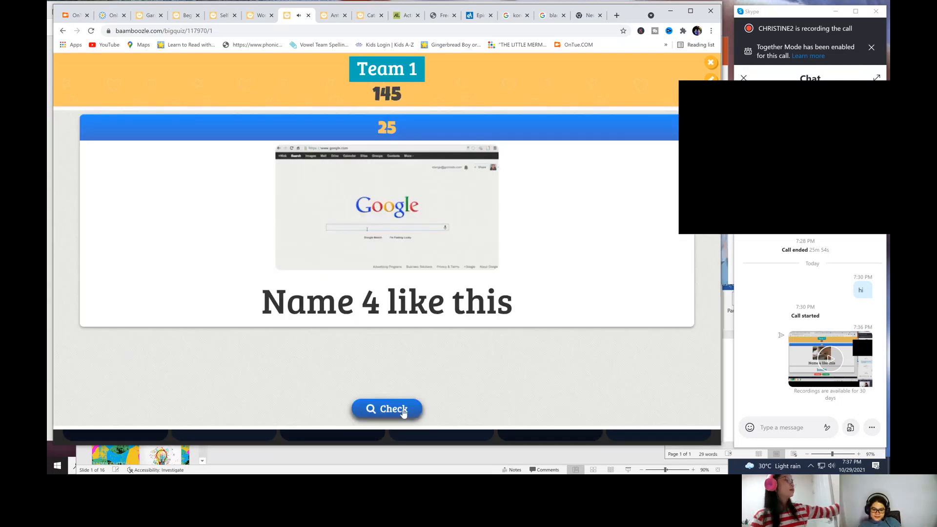
Step: Reveal and accept the websites, places in town and fruit answers, lifting Team 1 to 206
left_click(386, 409)
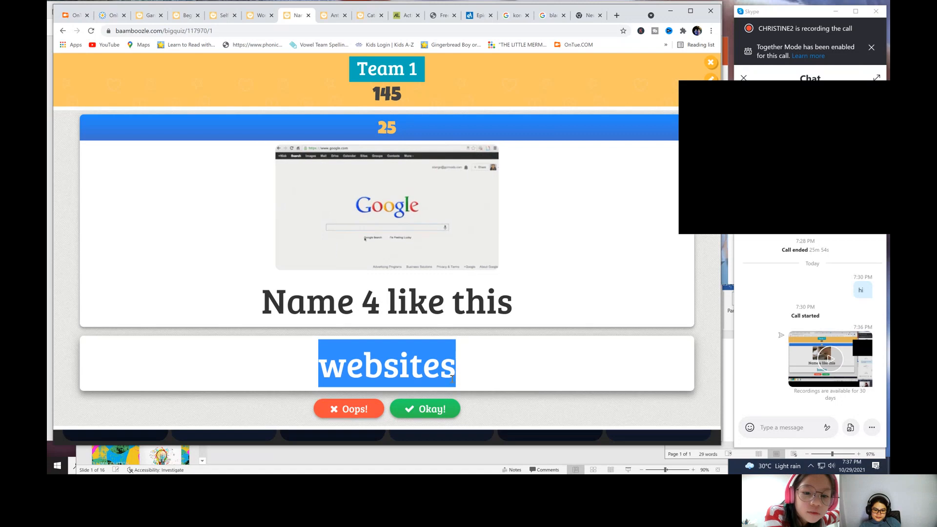
left_click(425, 409)
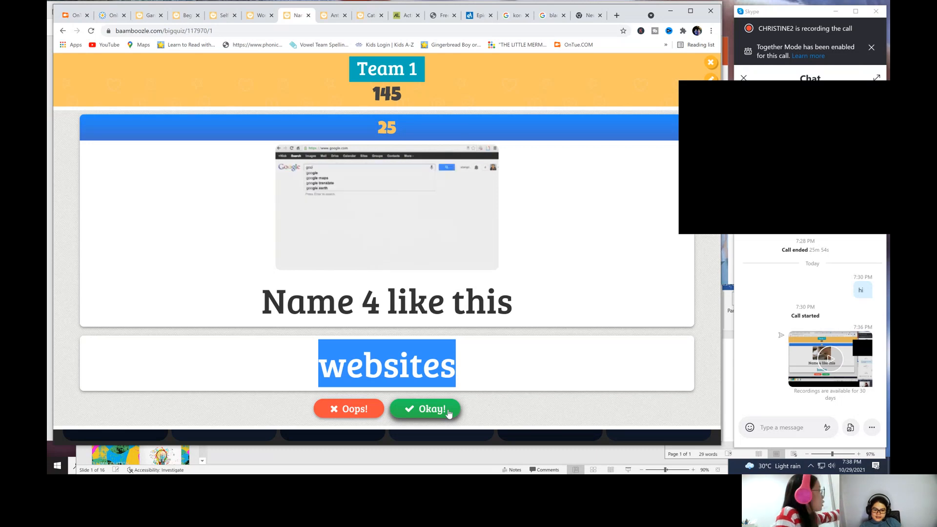
left_click(425, 409)
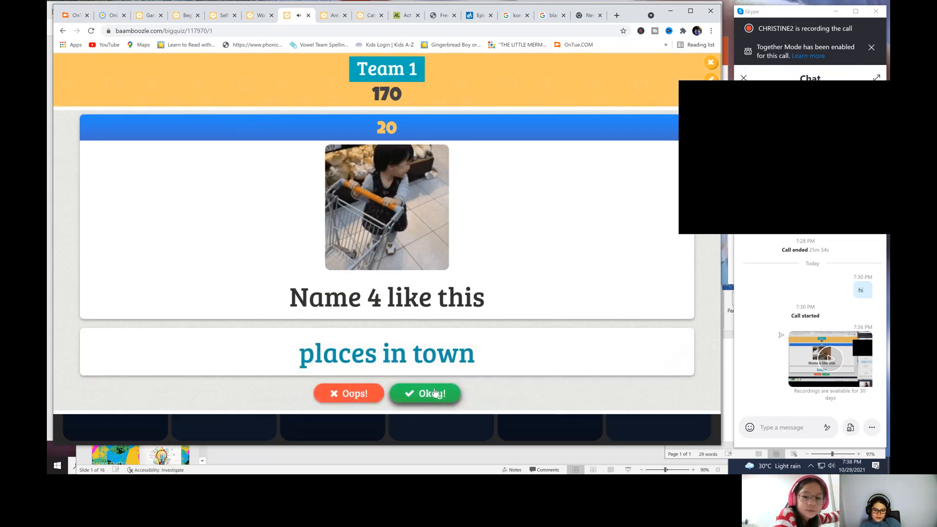
mouse_move(606, 339)
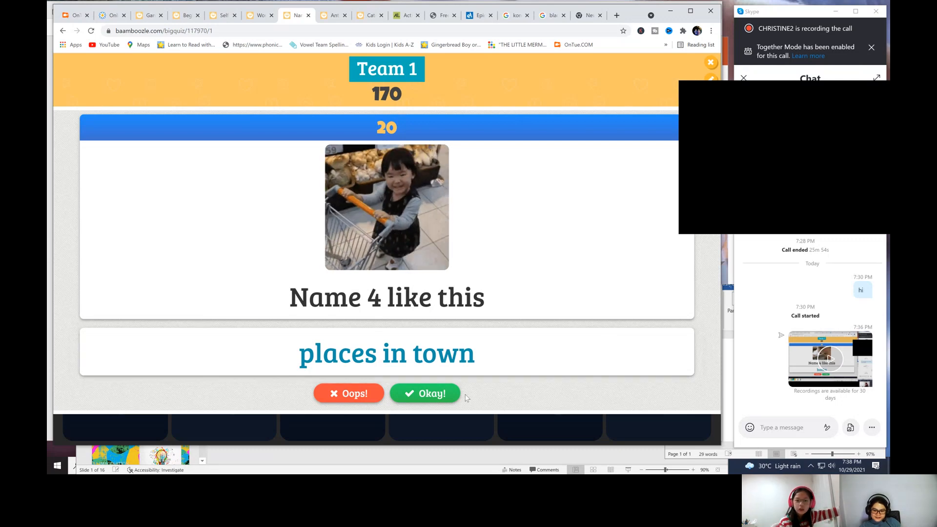
left_click(424, 393)
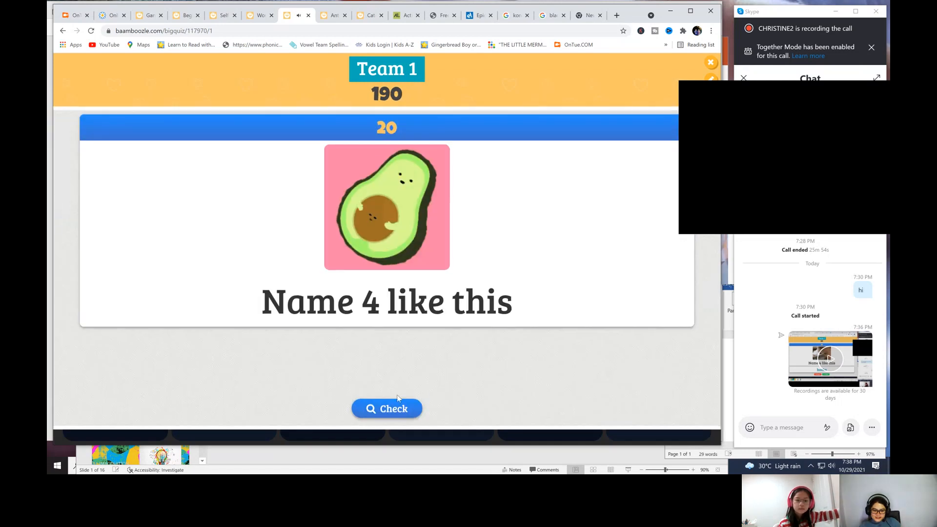
left_click(387, 408)
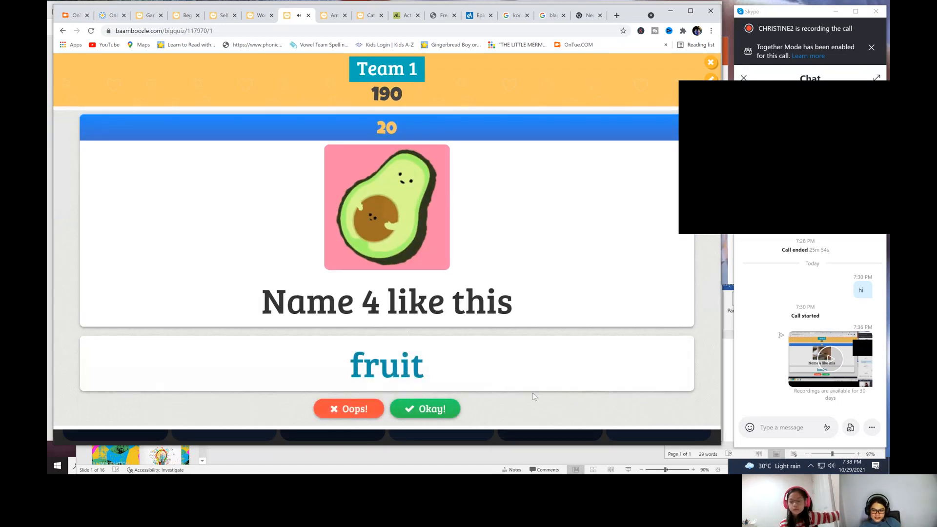
mouse_move(546, 392)
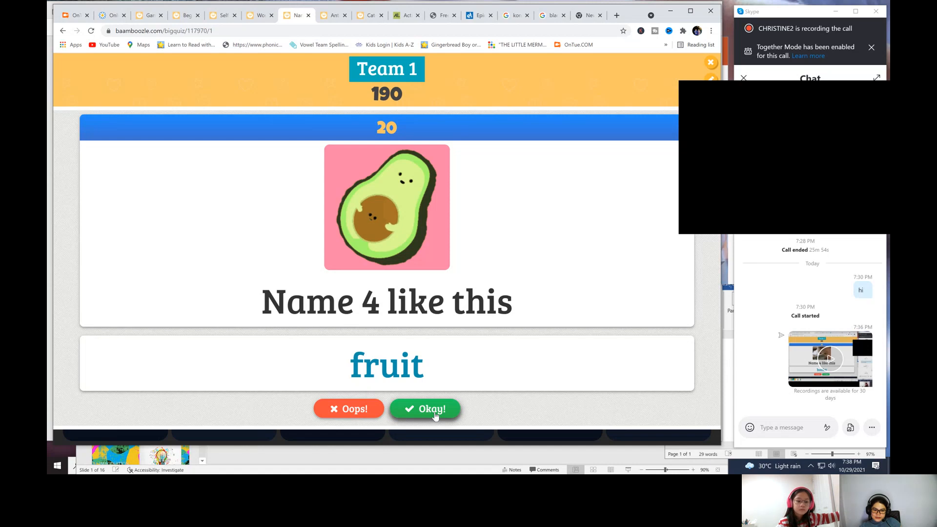
left_click(424, 409)
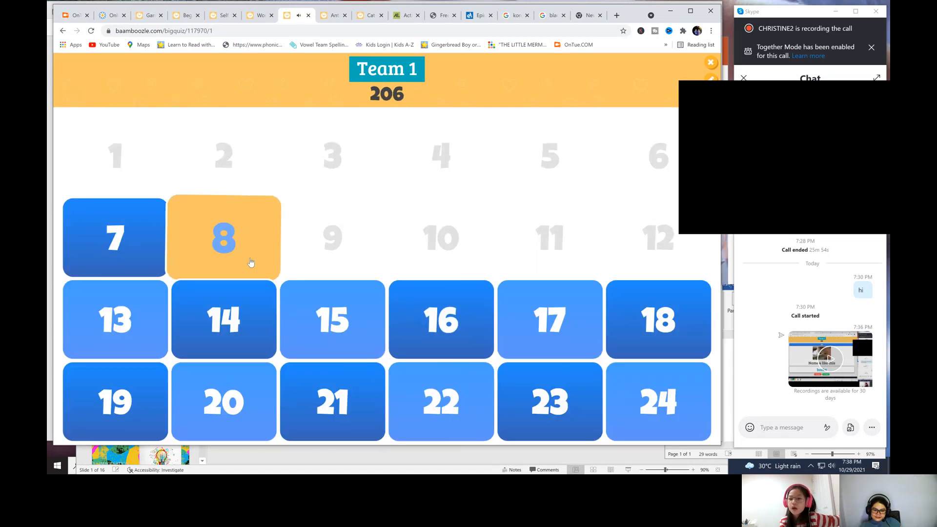
Step: Play cards 8 and 7, accepting the sports and clothes answers for 255 points
left_click(223, 238)
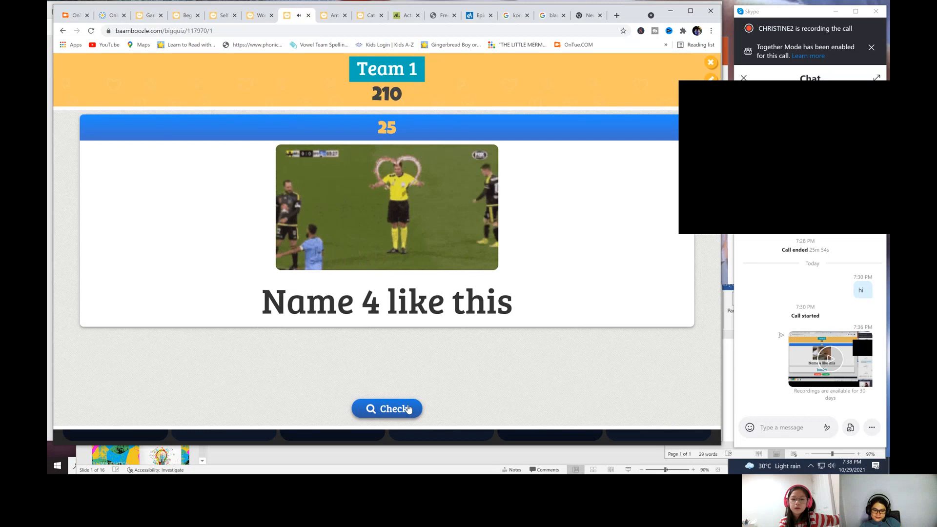
left_click(386, 409)
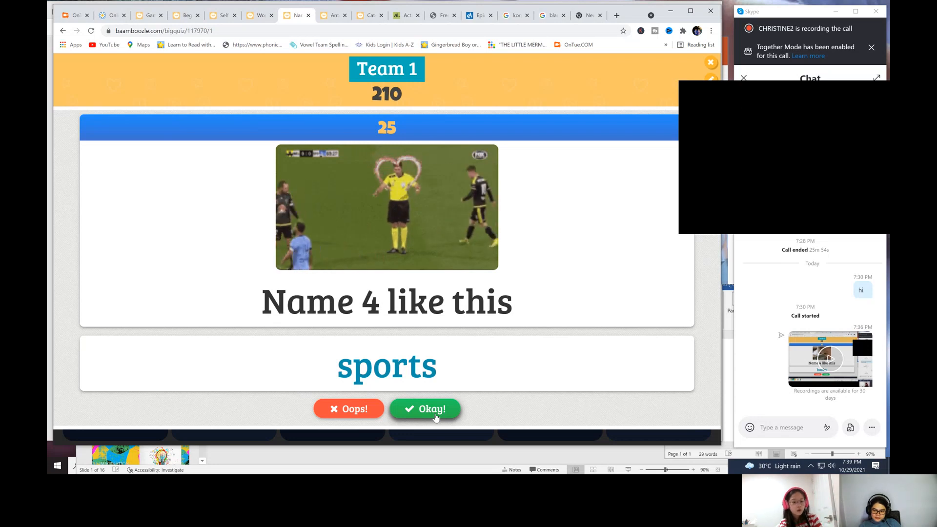
left_click(425, 409)
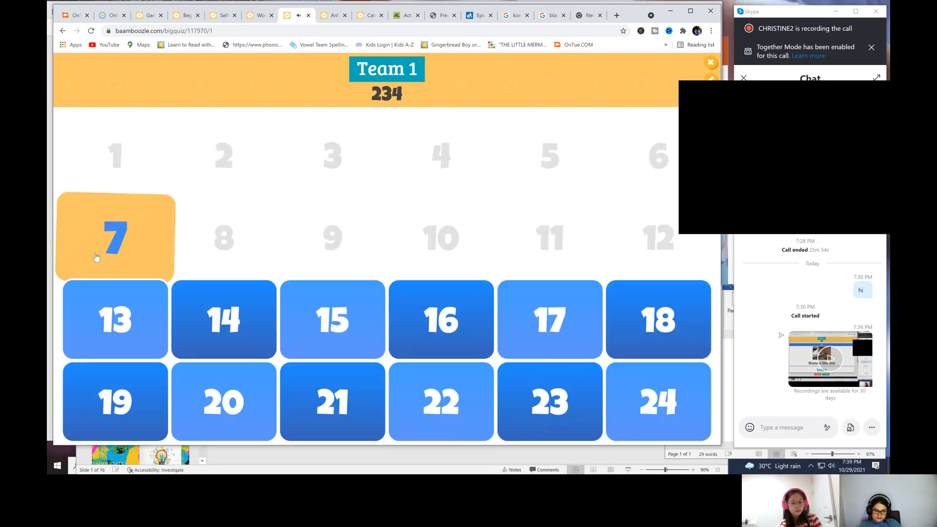
left_click(223, 401)
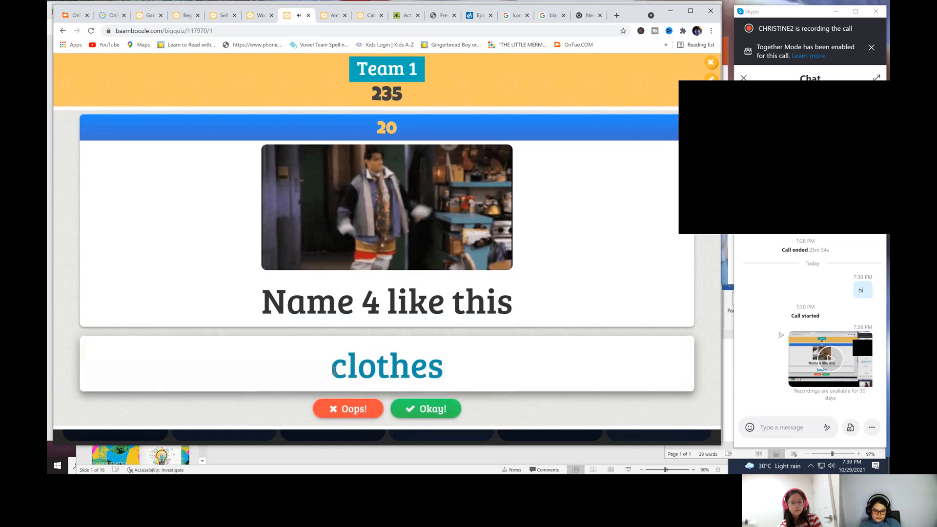
double_click(387, 364)
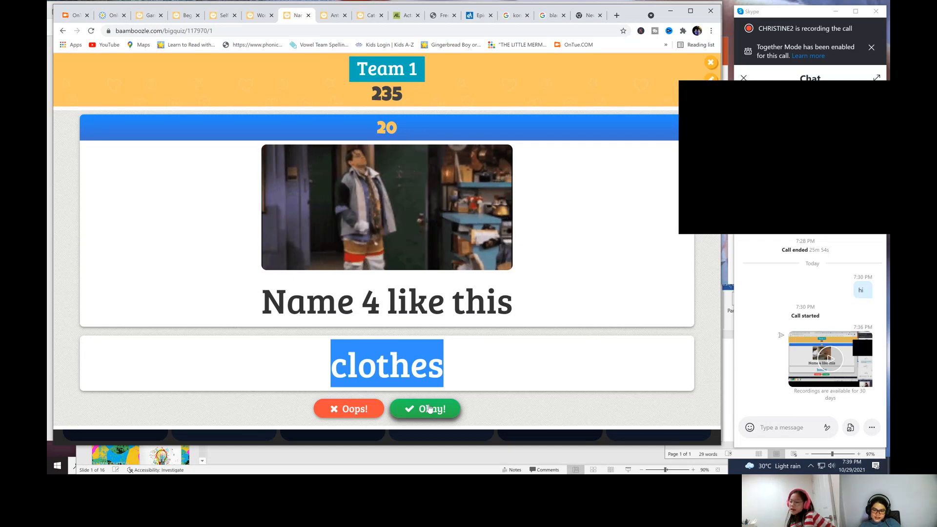
left_click(425, 409)
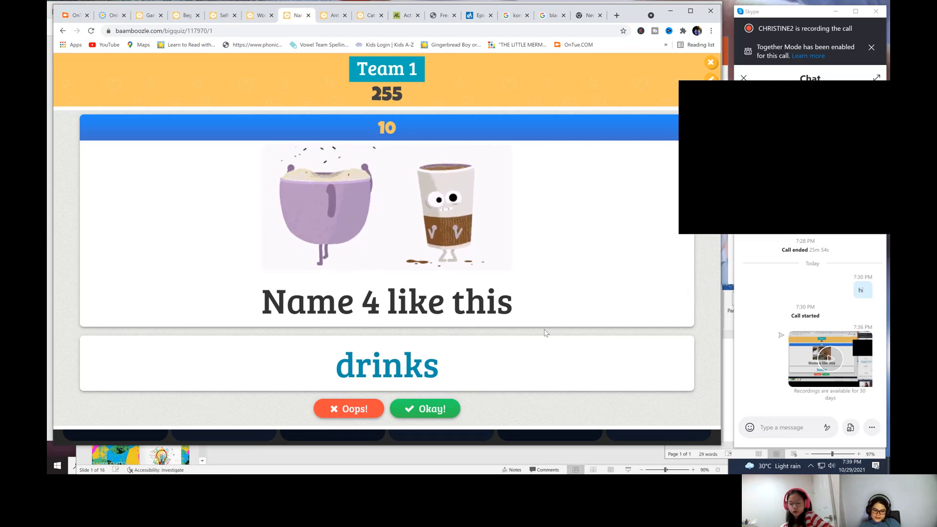
Step: Accept the drinks, animals and fast food answers for Team 1
left_click(424, 409)
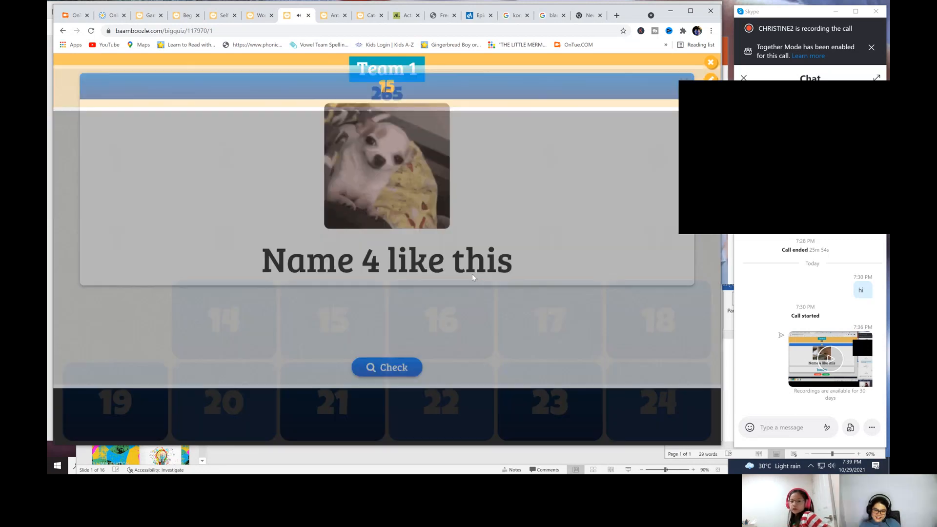
left_click(386, 367)
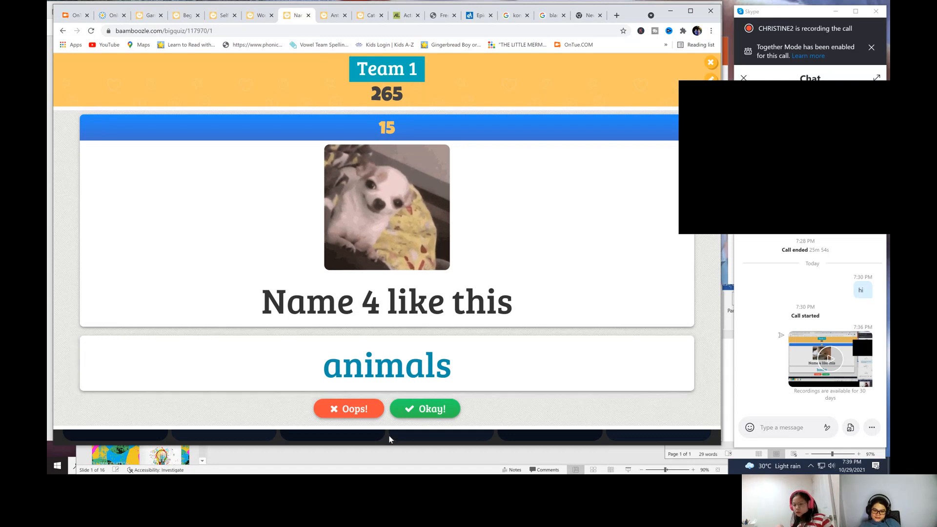
left_click(425, 409)
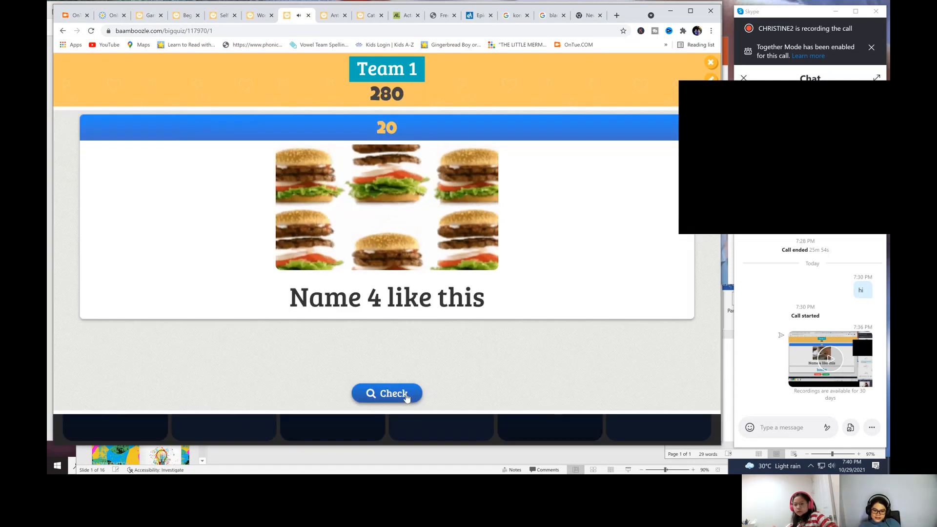
left_click(387, 393)
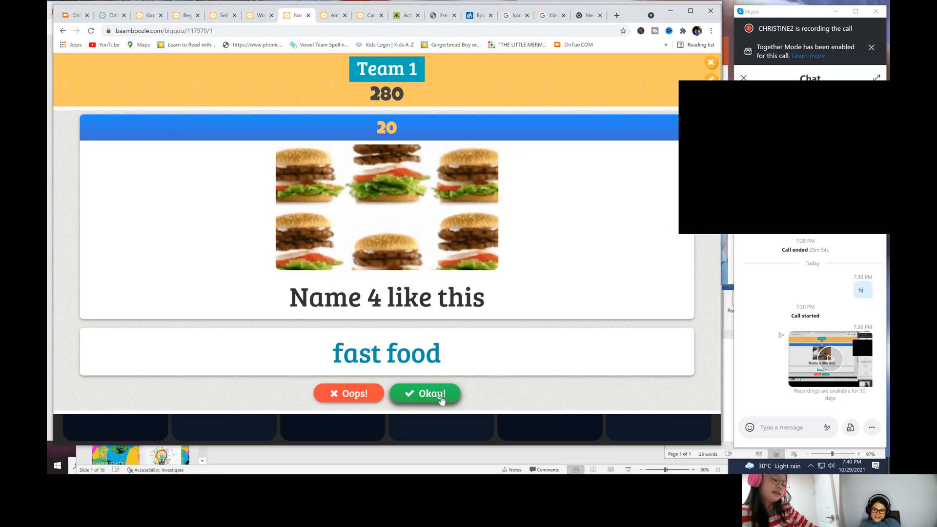
left_click(424, 393)
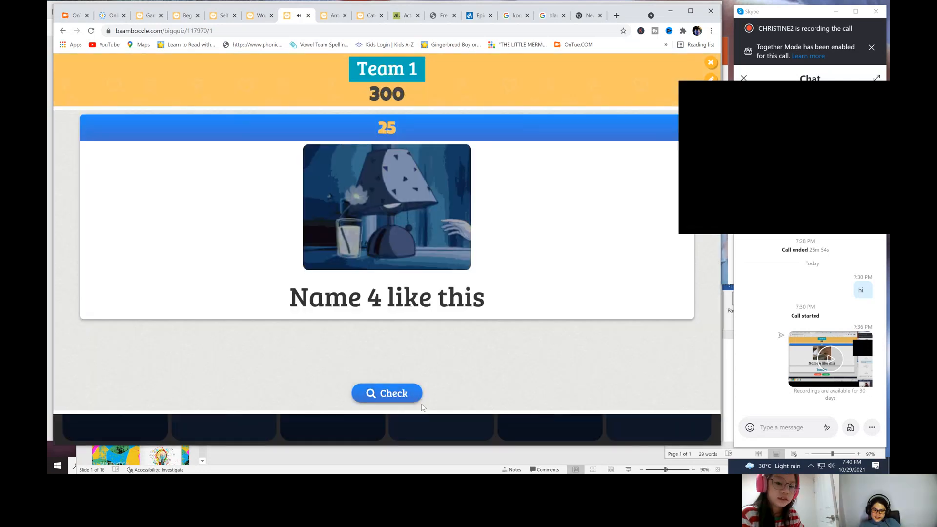
Step: Reveal and accept the household objects and jobs answers, bringing Team 1 to 330
left_click(387, 393)
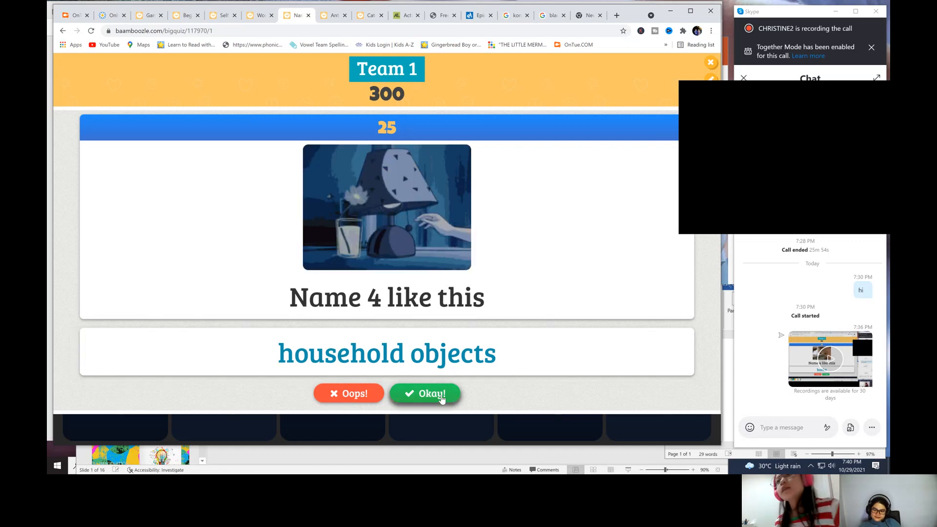
left_click(425, 393)
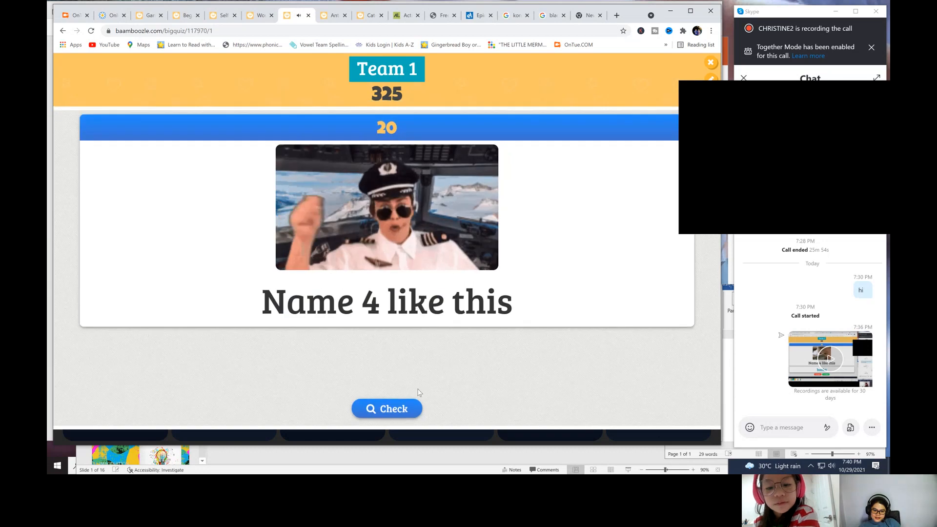
left_click(386, 409)
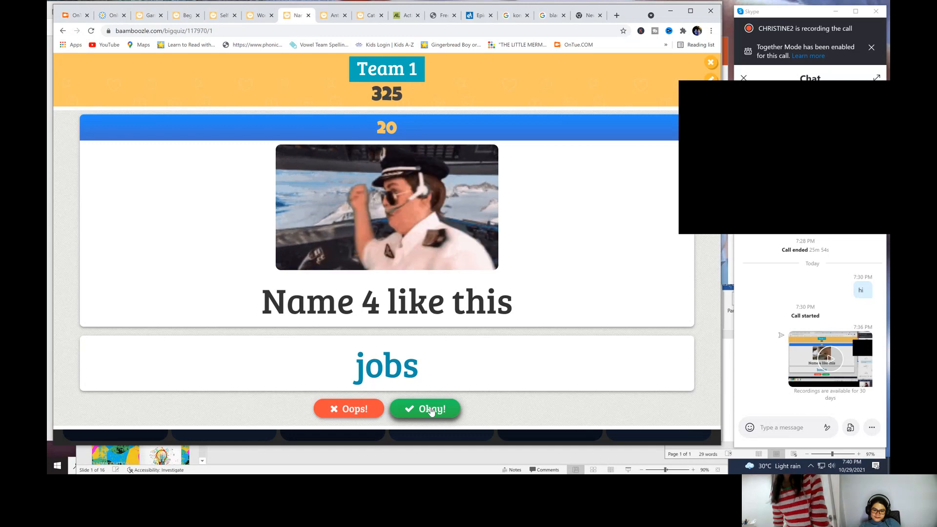
left_click(424, 409)
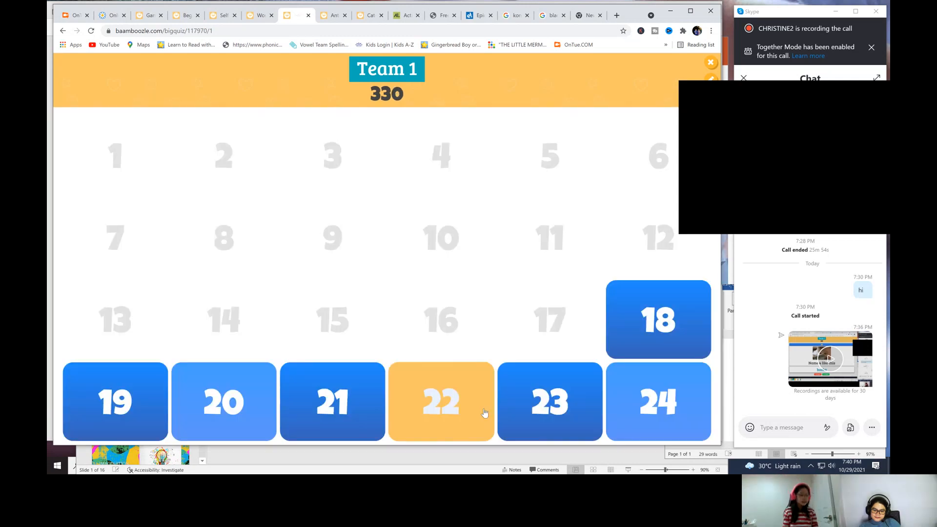
Step: Play card 22 and accept the tools answer, raising Team 1 to 370
left_click(441, 401)
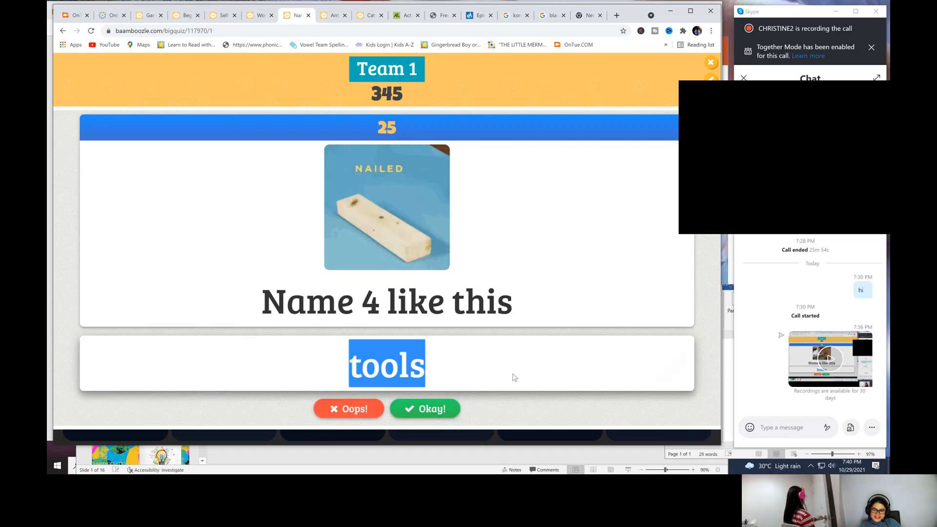
left_click(425, 409)
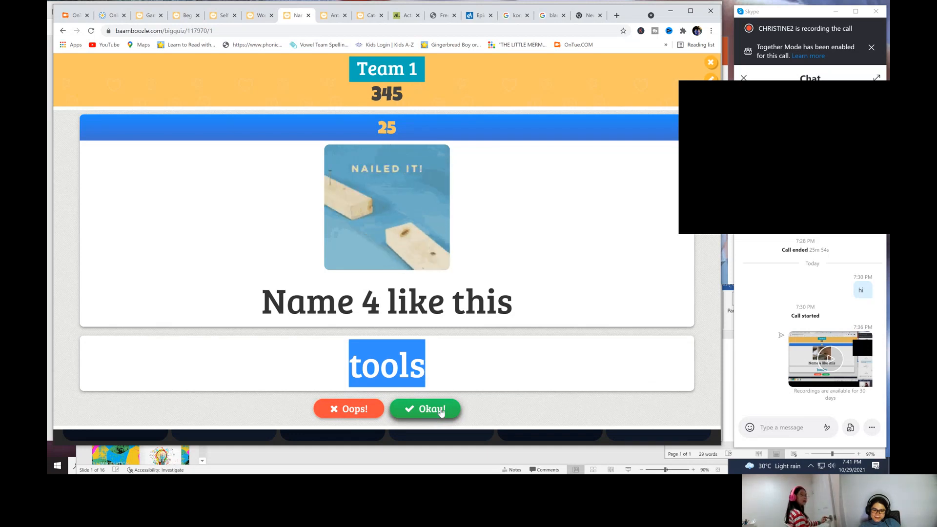
left_click(425, 409)
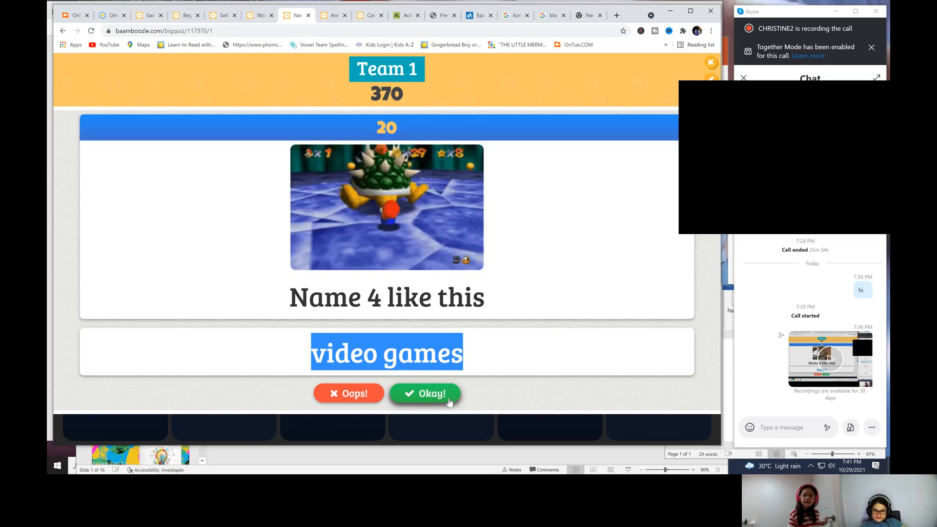
Step: Accept the video games and cities answers, then reveal insects for the ant card
left_click(425, 393)
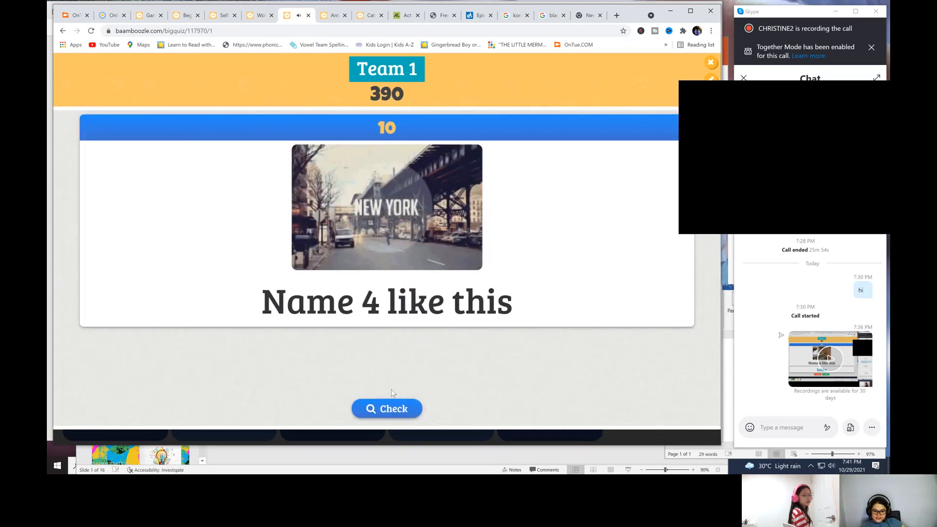
left_click(387, 409)
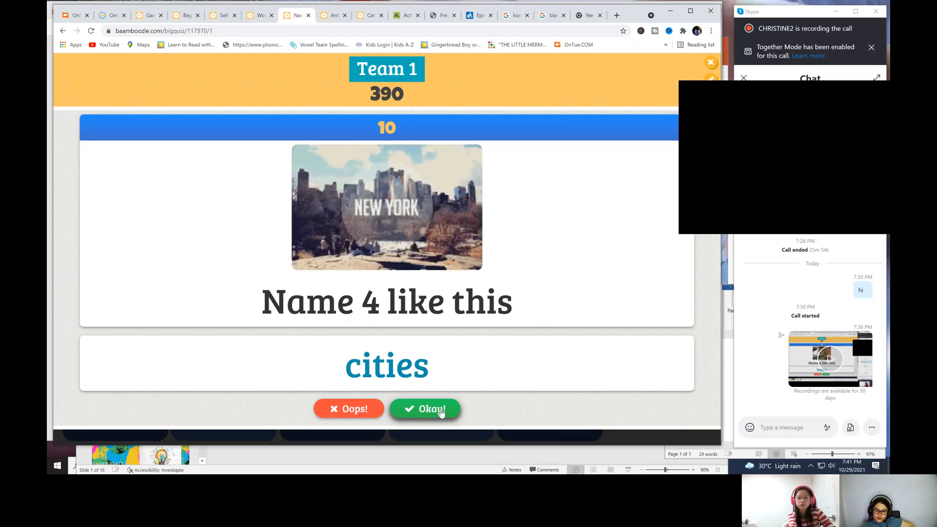
left_click(425, 409)
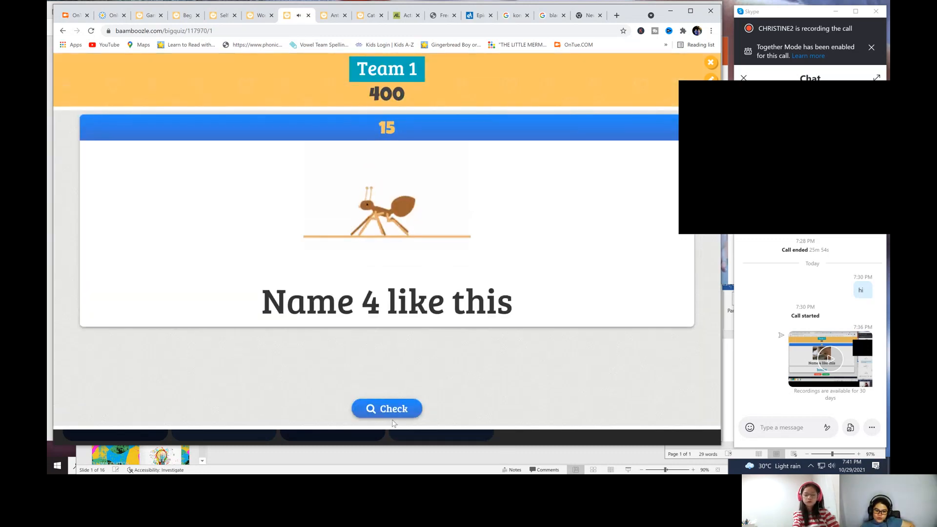
left_click(387, 409)
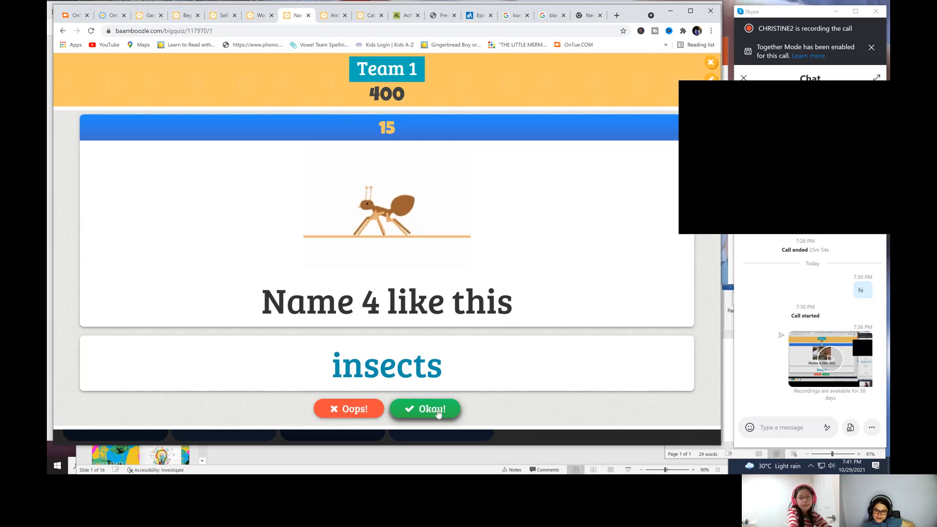
Step: Accept insects, play card 21 for cutlery, and reveal weather on the cloud card
left_click(424, 409)
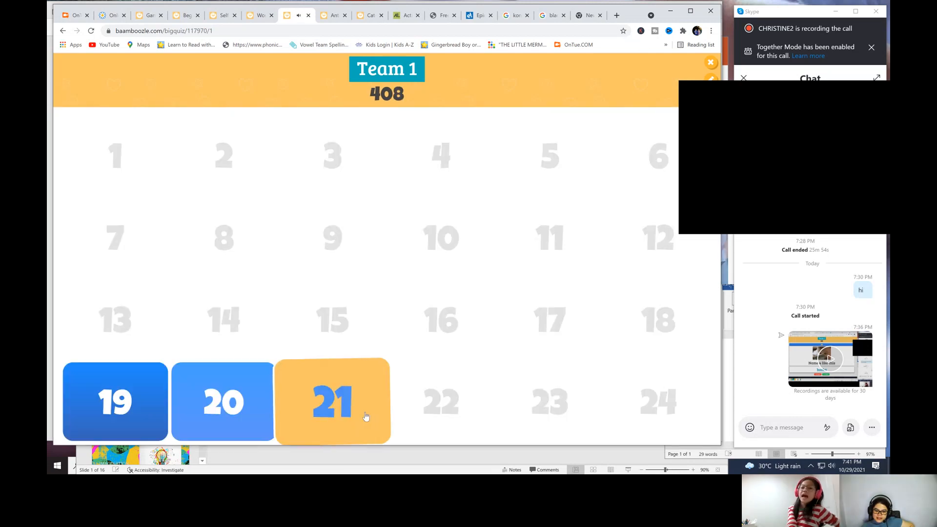
left_click(331, 402)
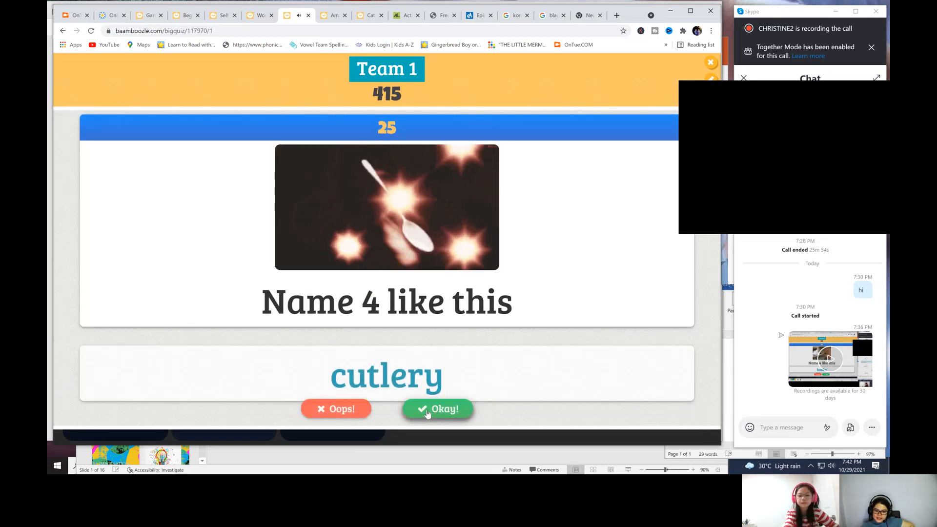
double_click(387, 364)
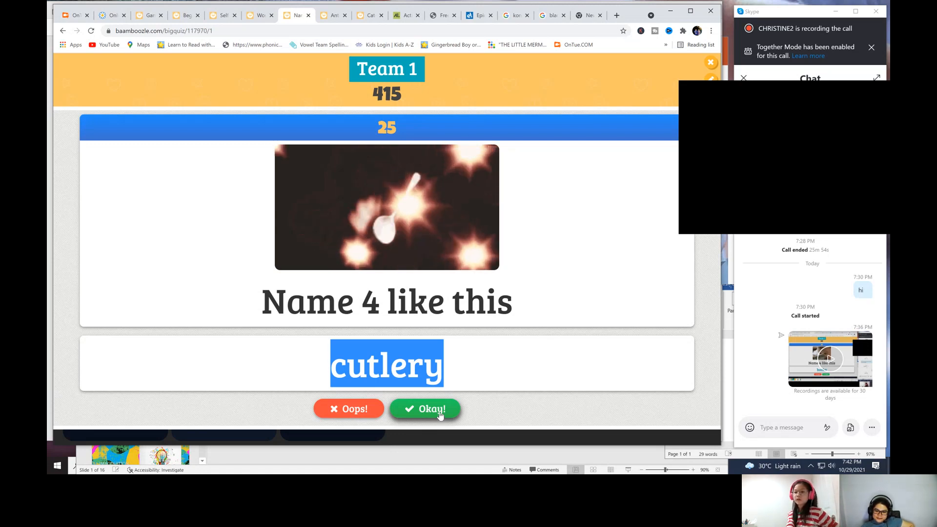
left_click(425, 409)
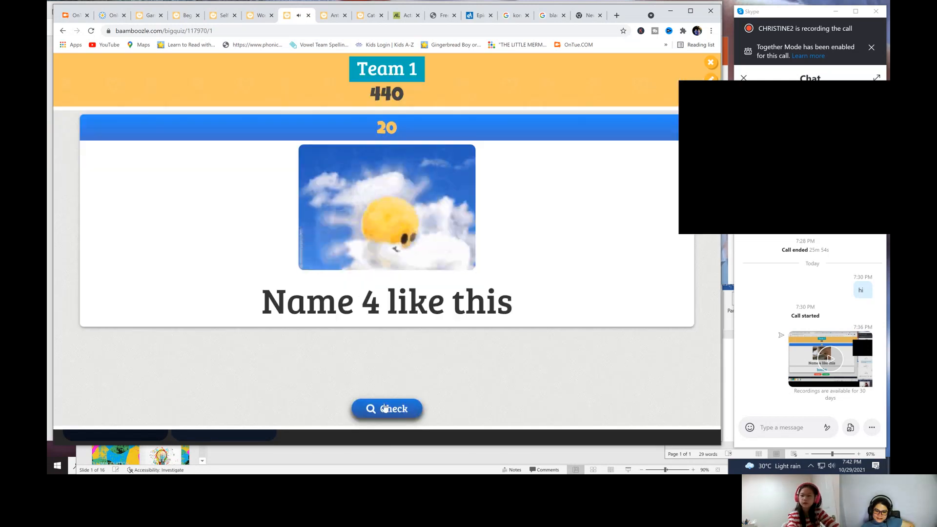
left_click(387, 408)
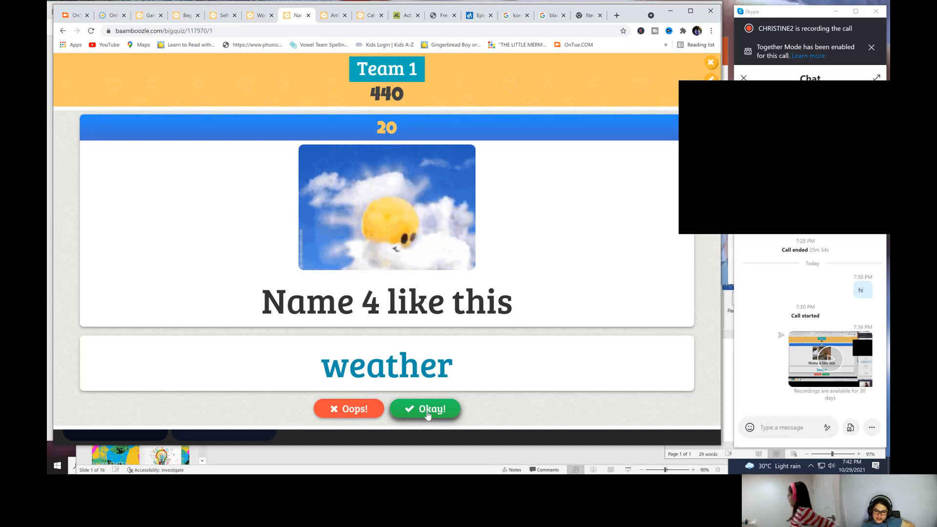
Step: Accept the weather and celebrities answers, finishing at 460 on a fresh board
left_click(425, 409)
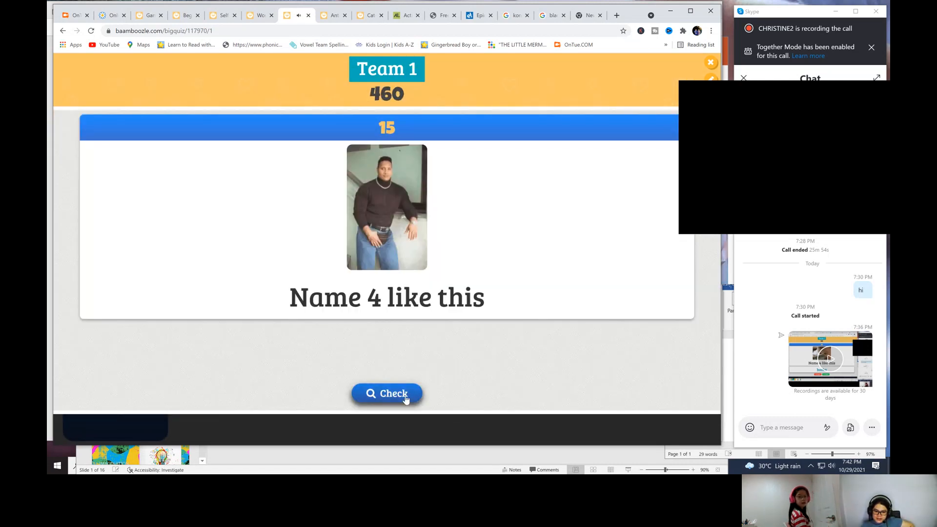
left_click(386, 394)
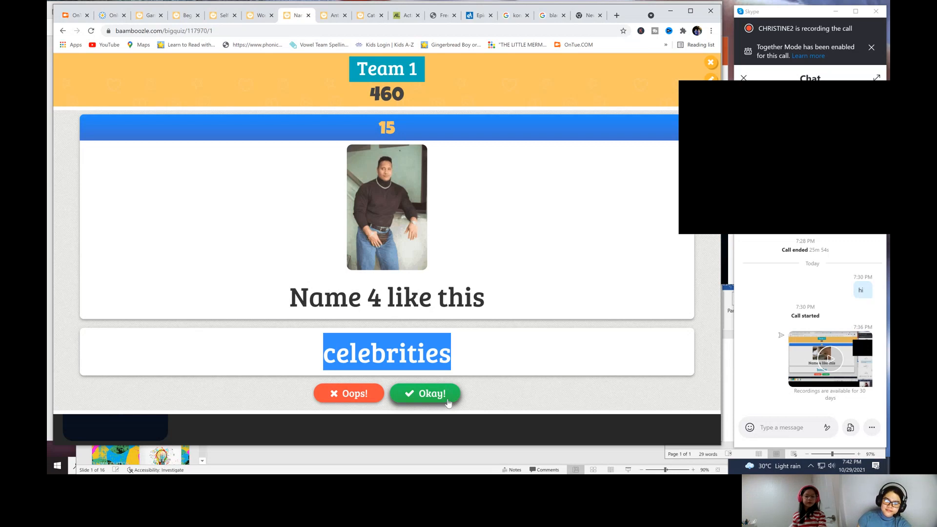
left_click(424, 394)
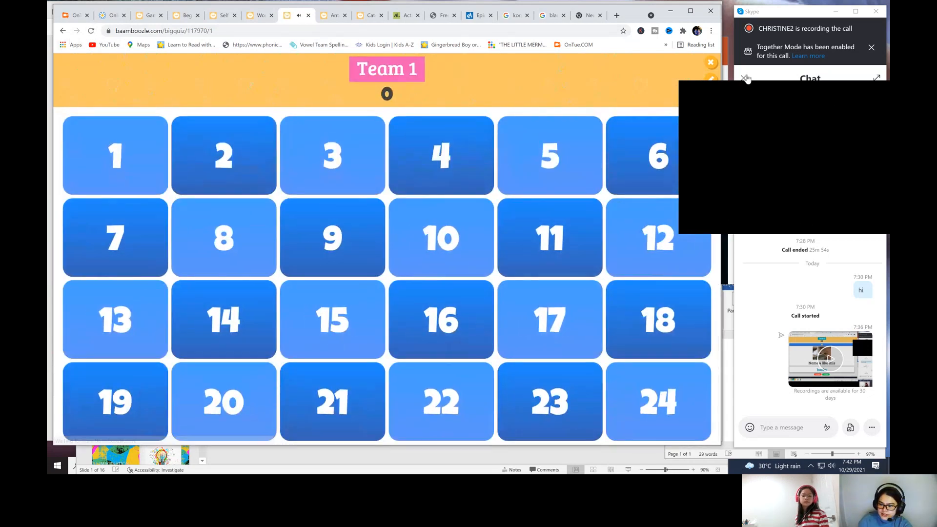
Step: Show the Skype call's extra options list with sharing, background and hold
left_click(811, 431)
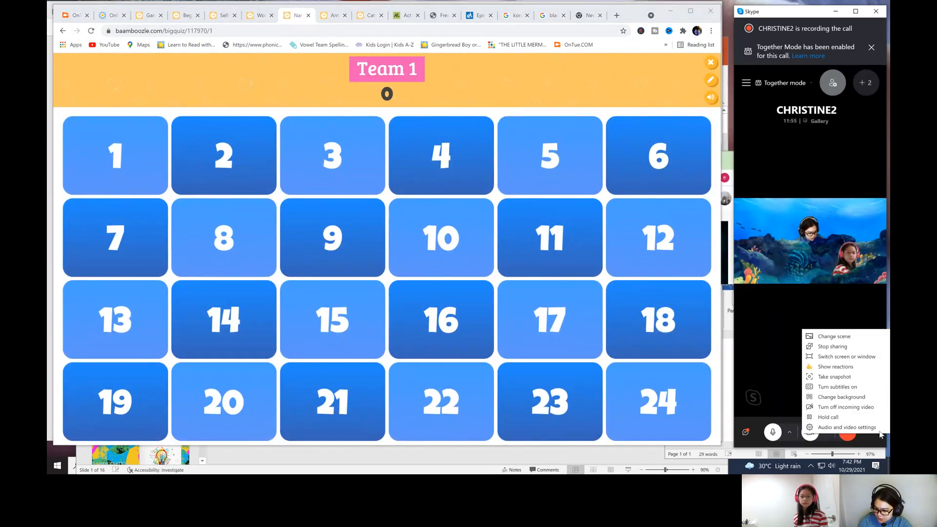
mouse_move(828, 417)
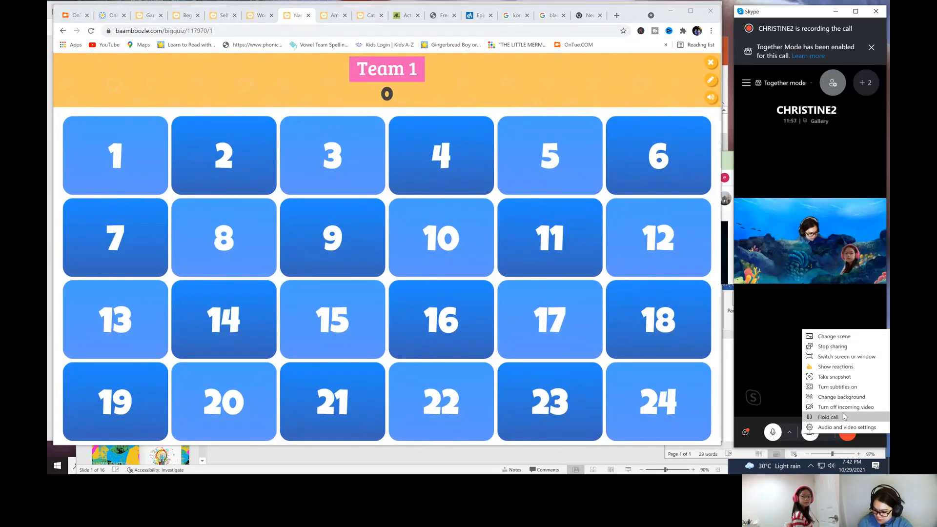
mouse_move(845, 427)
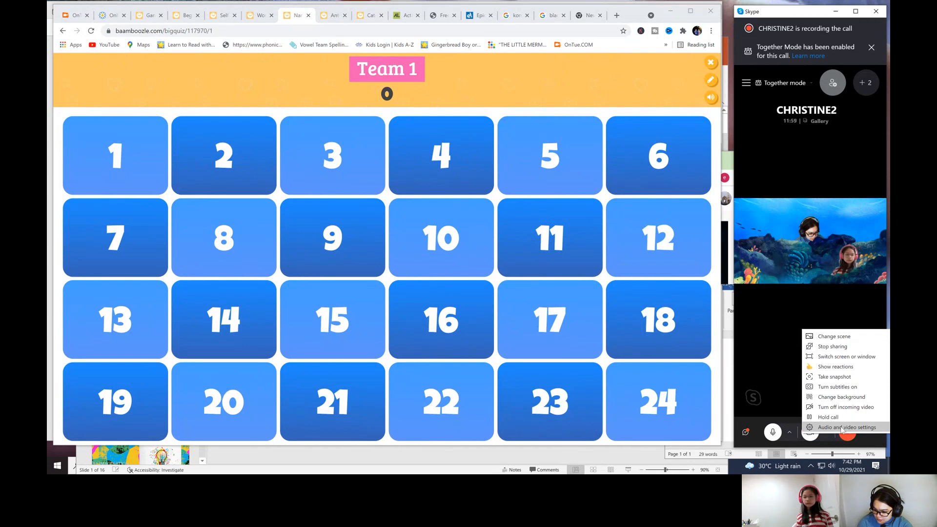
mouse_move(828, 417)
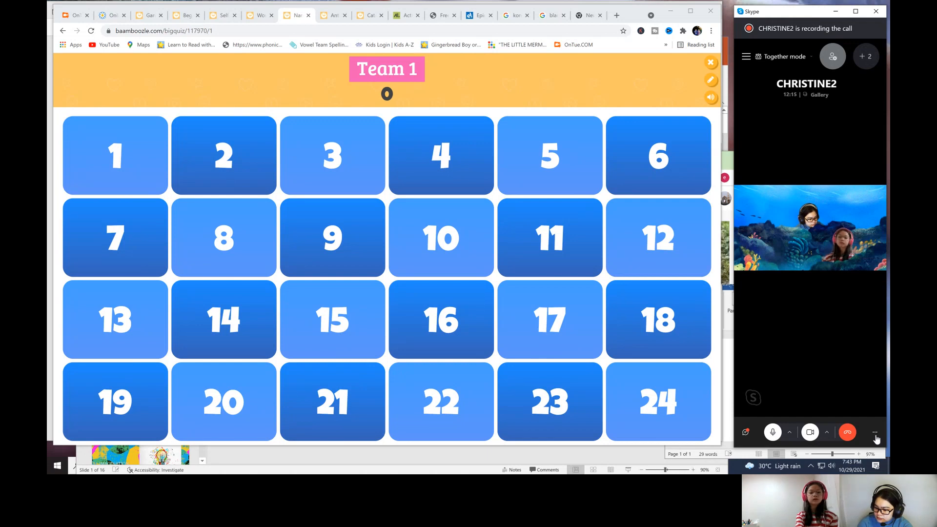
left_click(874, 433)
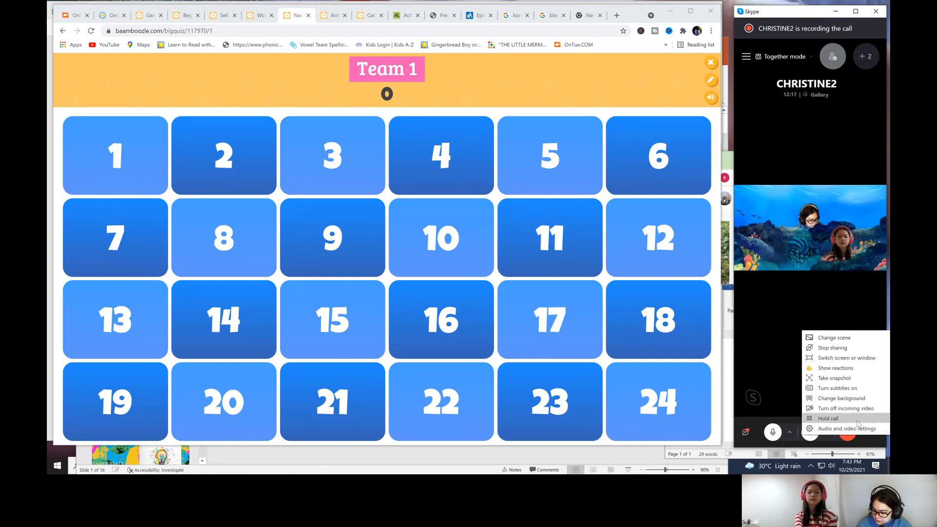
mouse_move(831, 348)
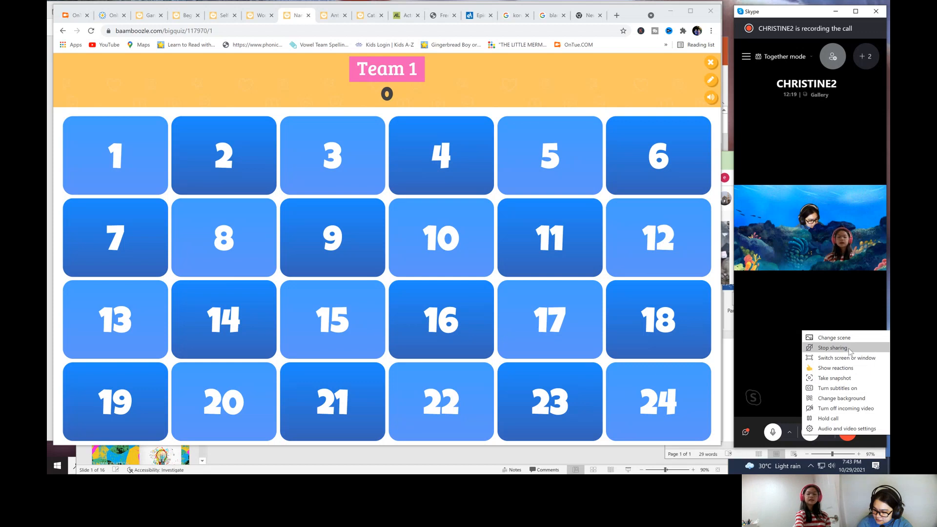